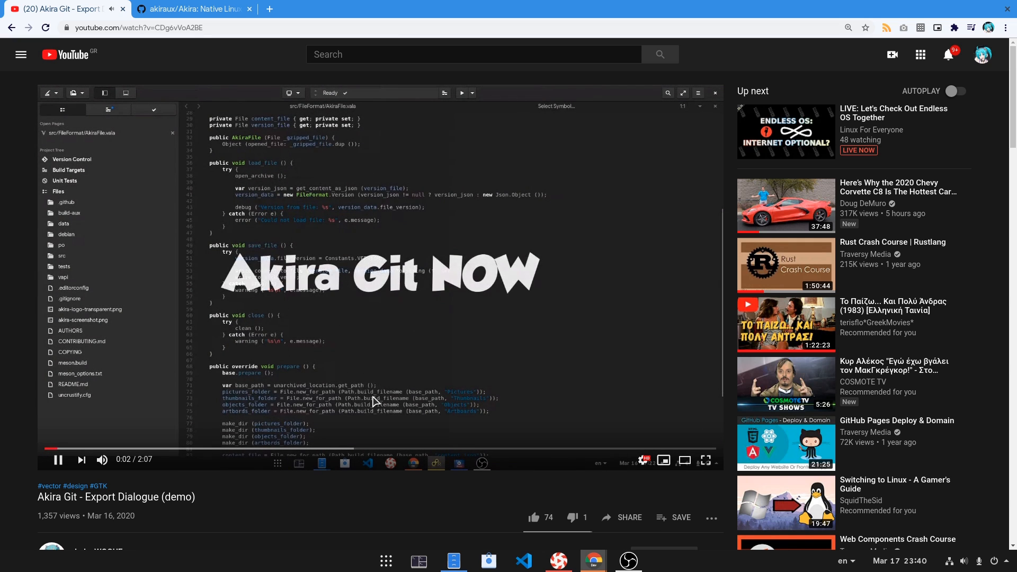
mouse_move(363, 207)
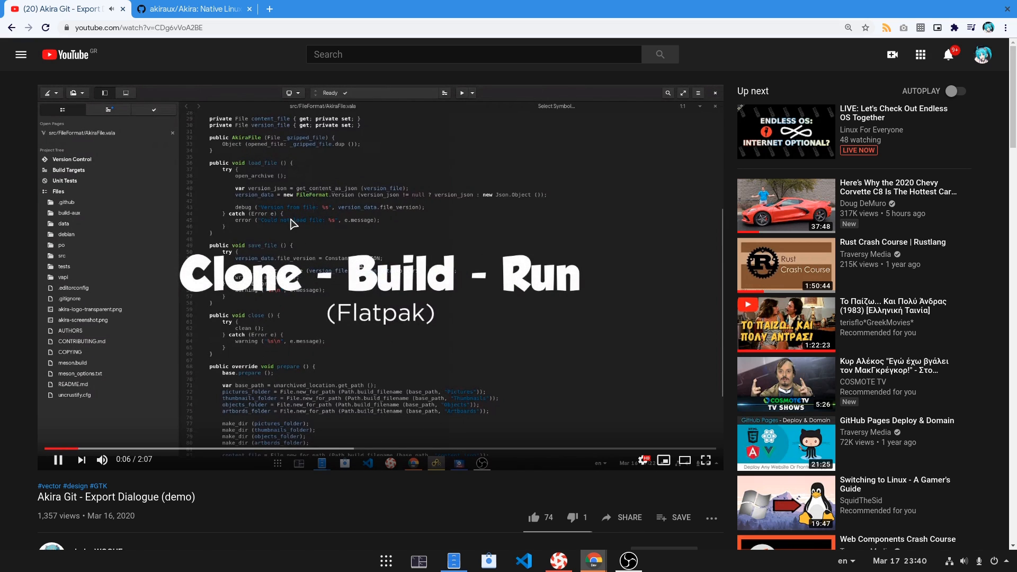
Step: Minimize the Chrome window so only the GNOME desktop, dock and top bar remain
scroll(down, 3)
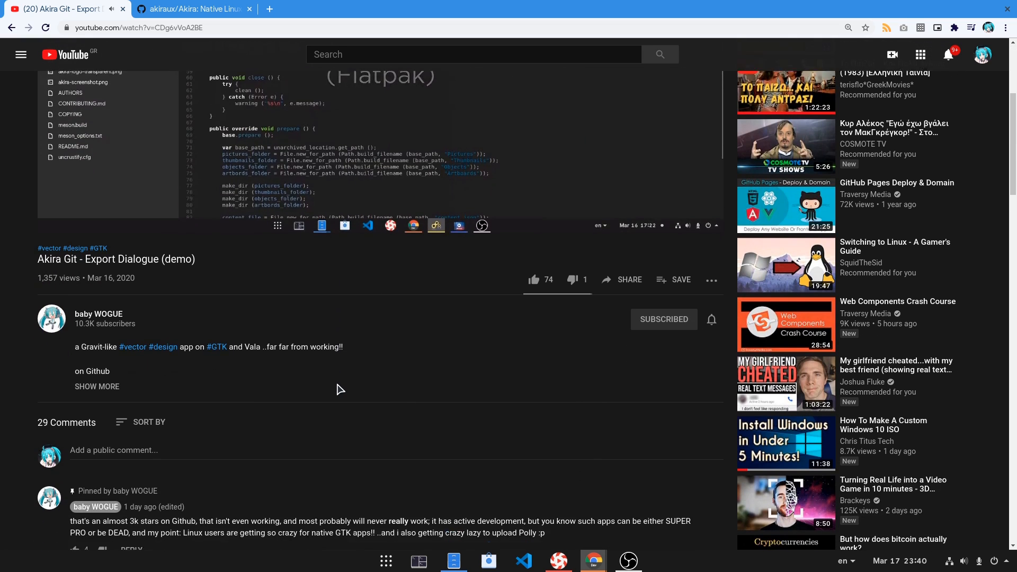
scroll(down, 3)
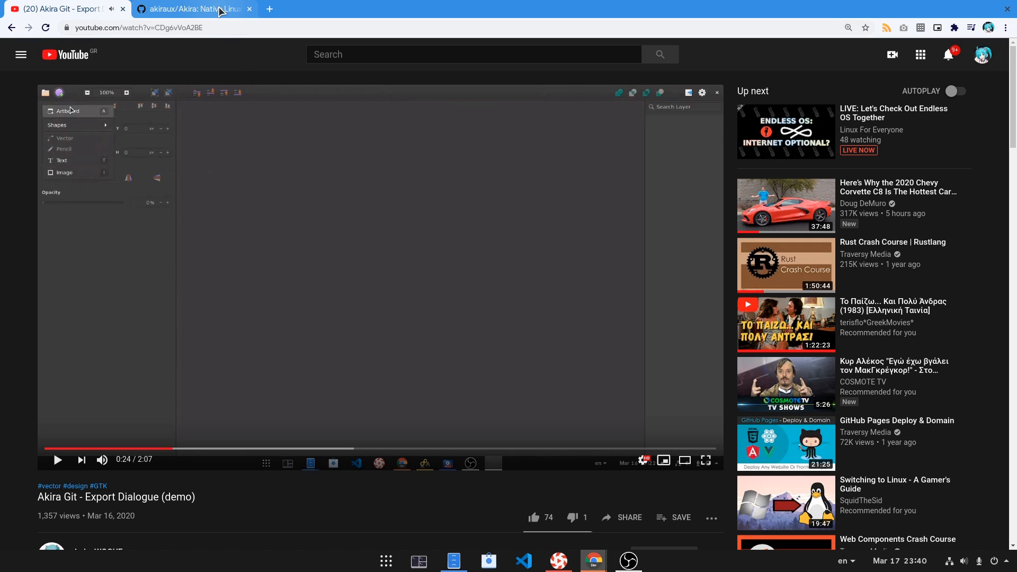
click(193, 8)
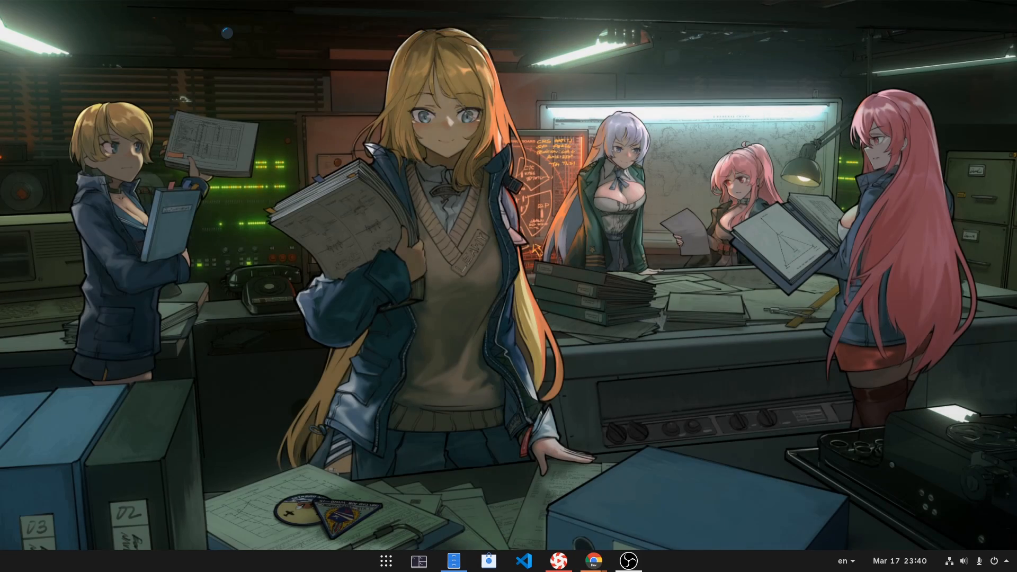
Step: Launch Builder and clone the Akira GitHub repository with Project Destination set to ~/
click(645, 560)
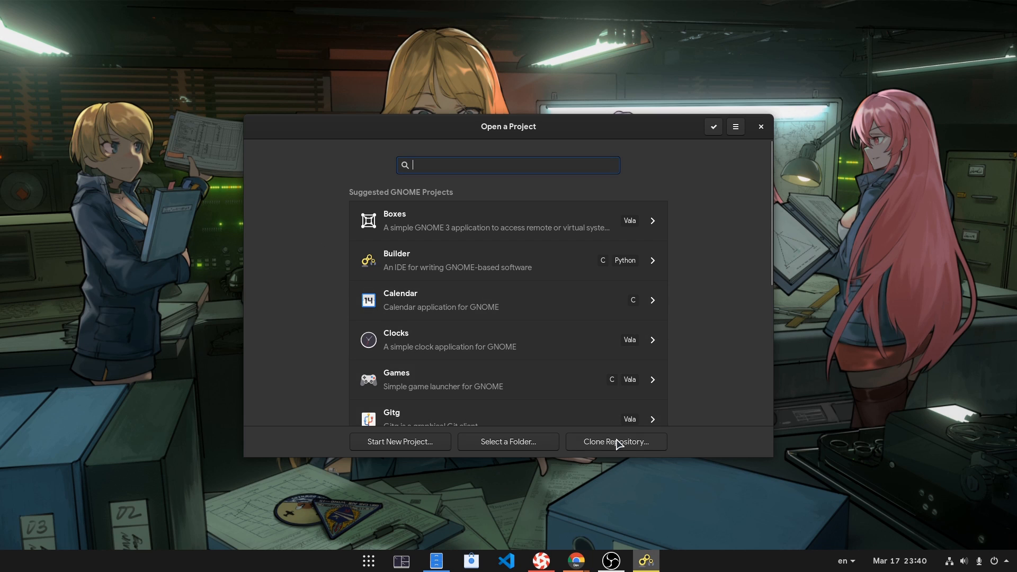
click(615, 440)
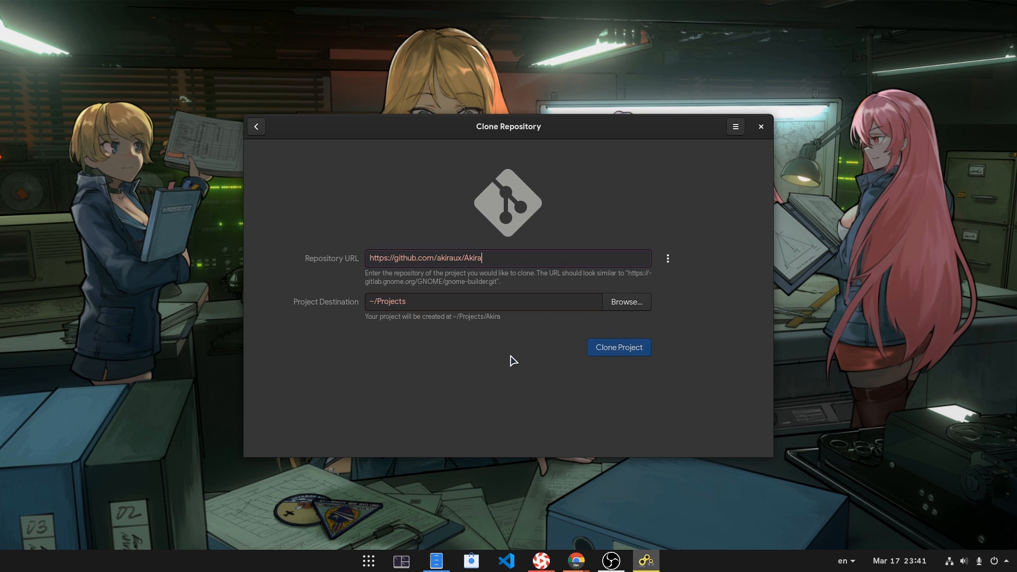
click(483, 301)
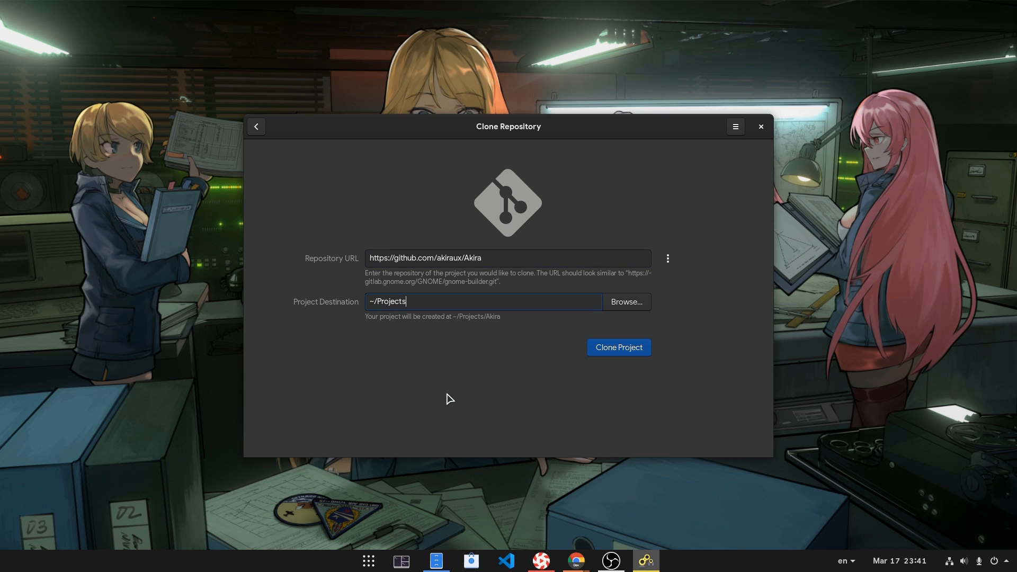
key(BackSpace)
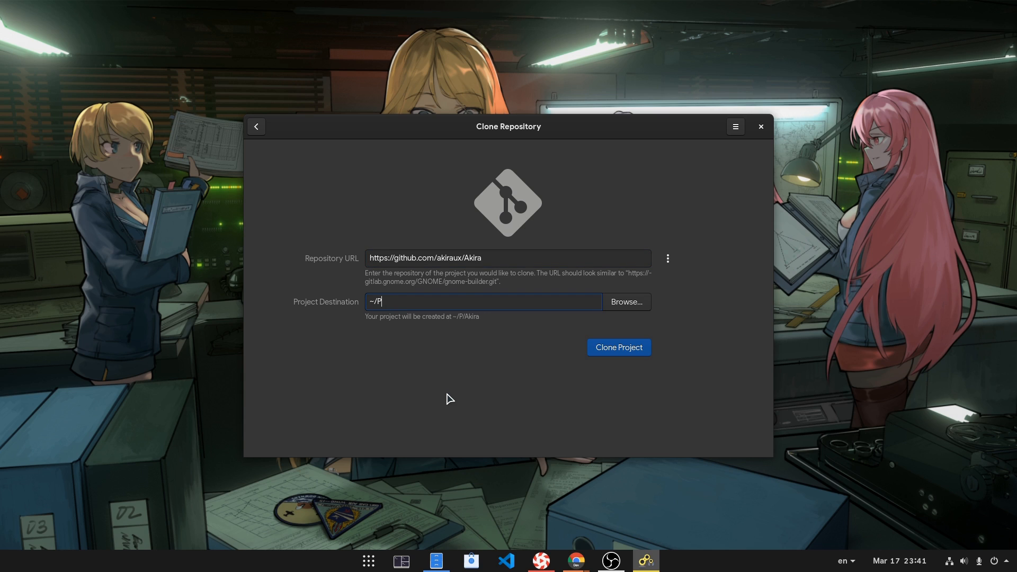
key(BackSpace)
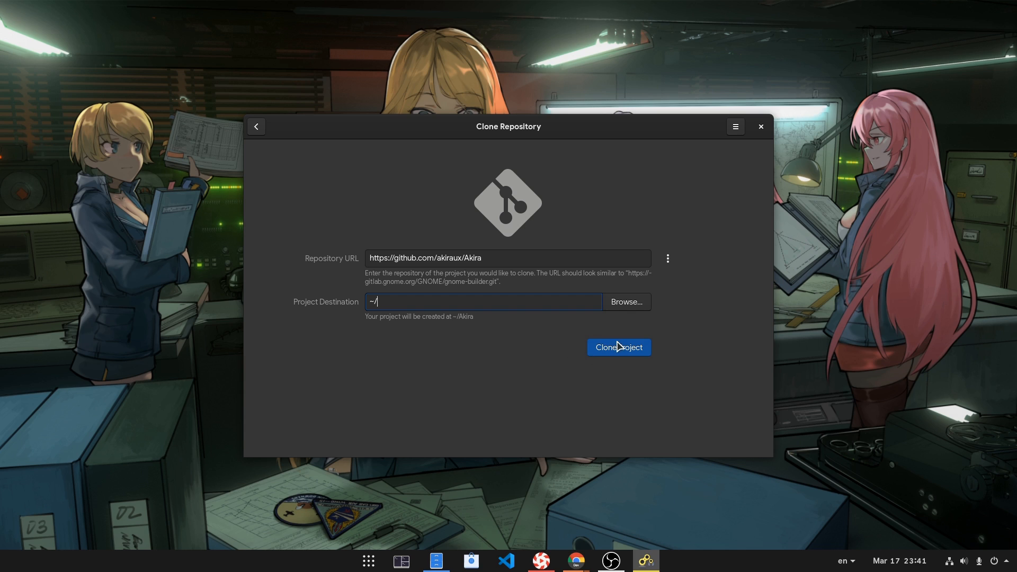
click(617, 347)
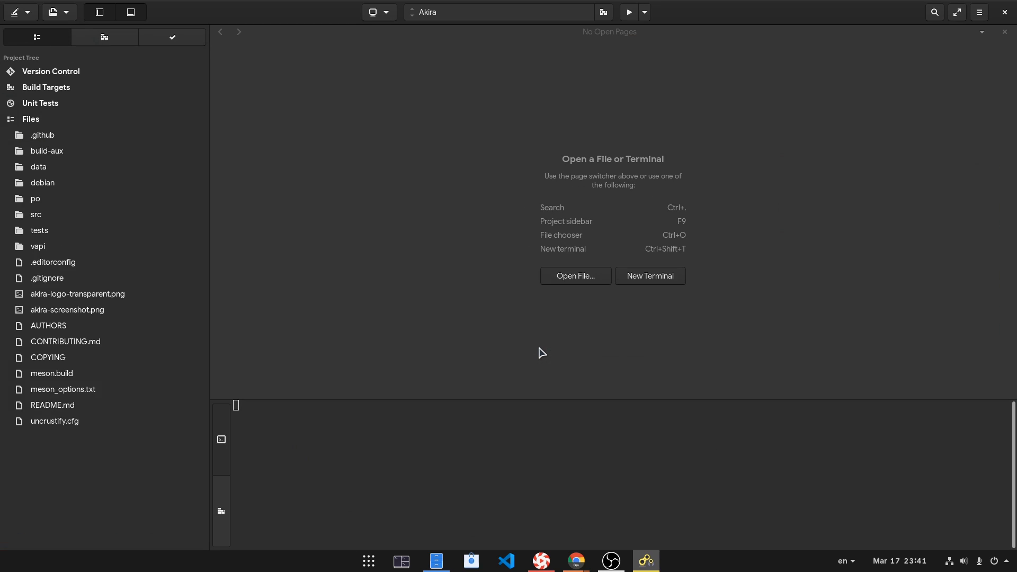
Step: Expand build-aux > flatpak to reveal com.github.akiraux.akira.json in the project tree
click(47, 151)
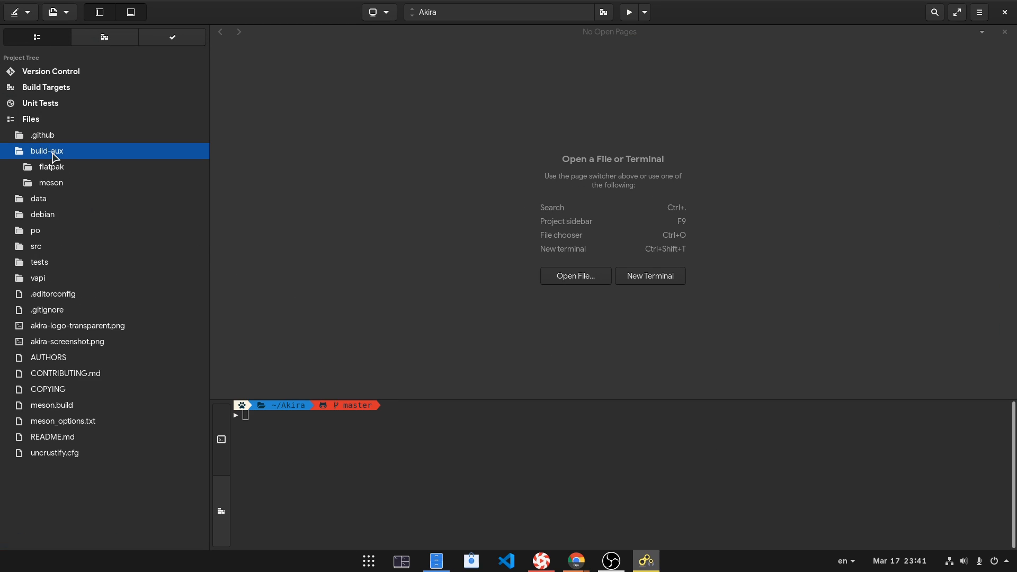
click(50, 167)
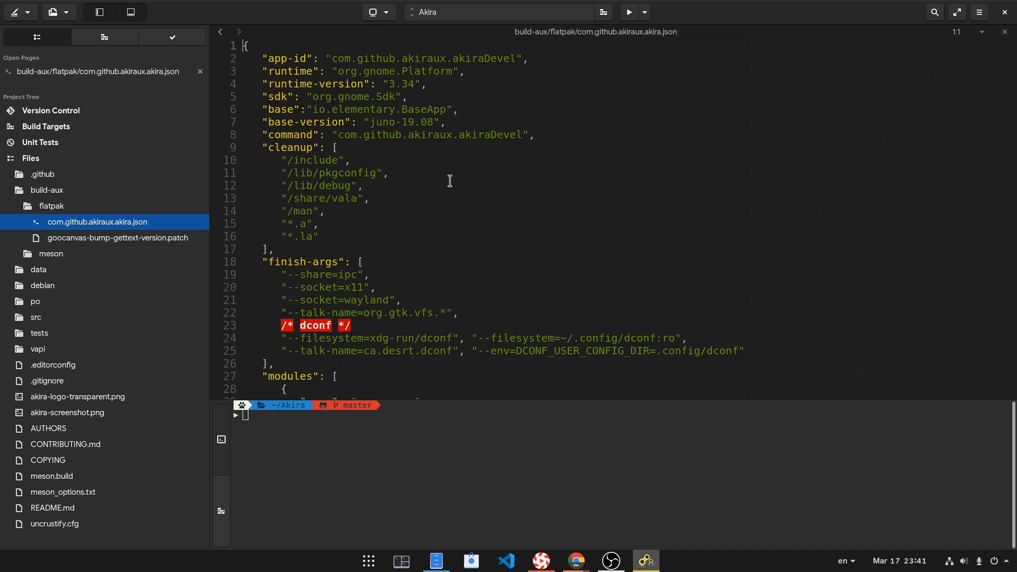
mouse_move(384, 97)
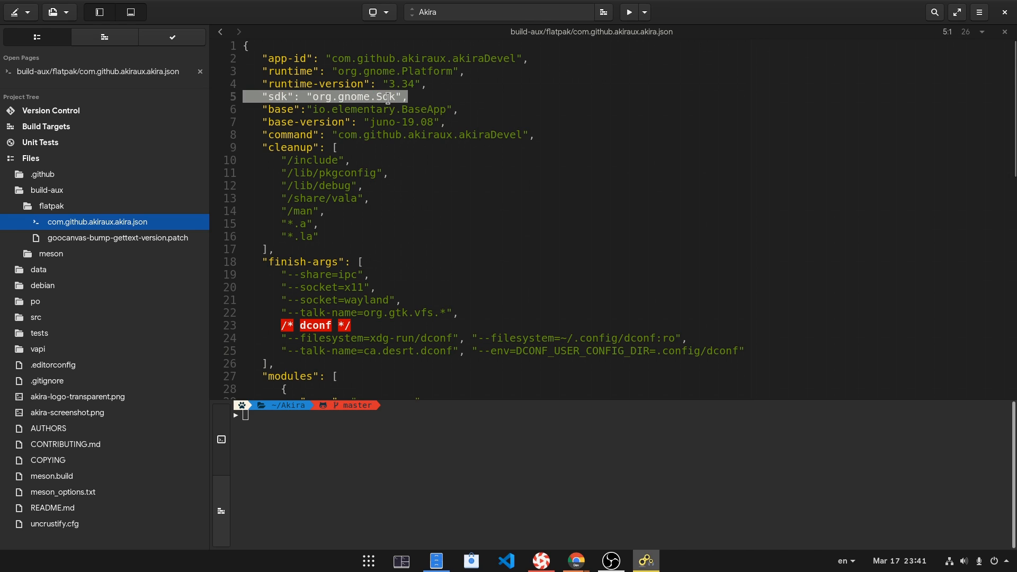
mouse_move(468, 107)
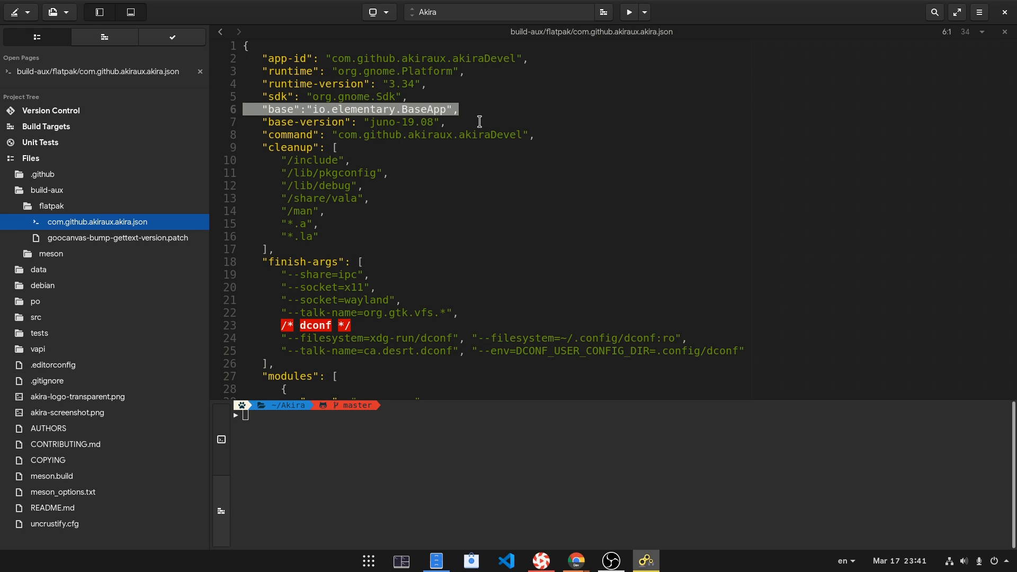
Step: Read through the manifest to its goocanvas module and the akira source url line
scroll(down, 3)
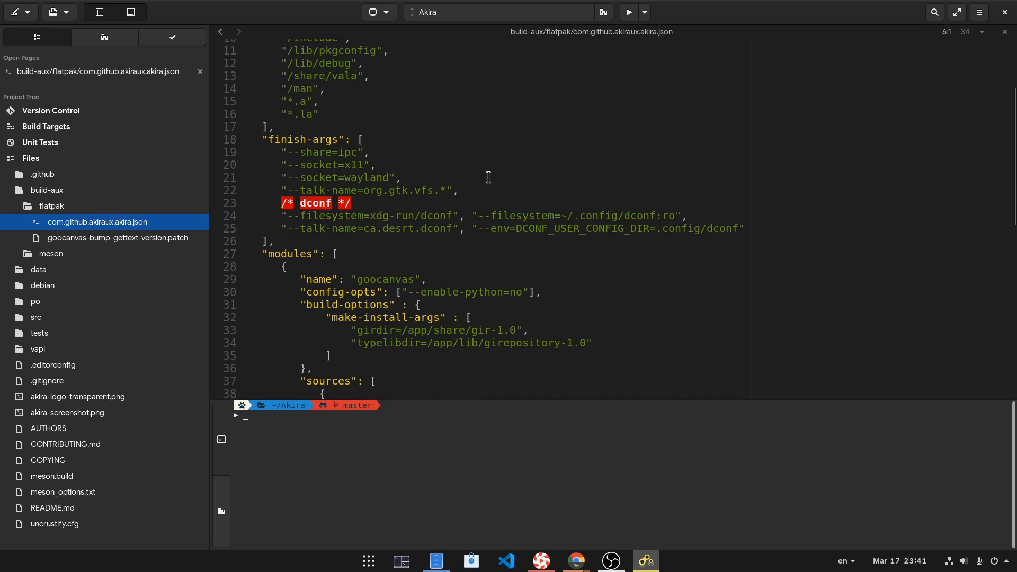
scroll(down, 3)
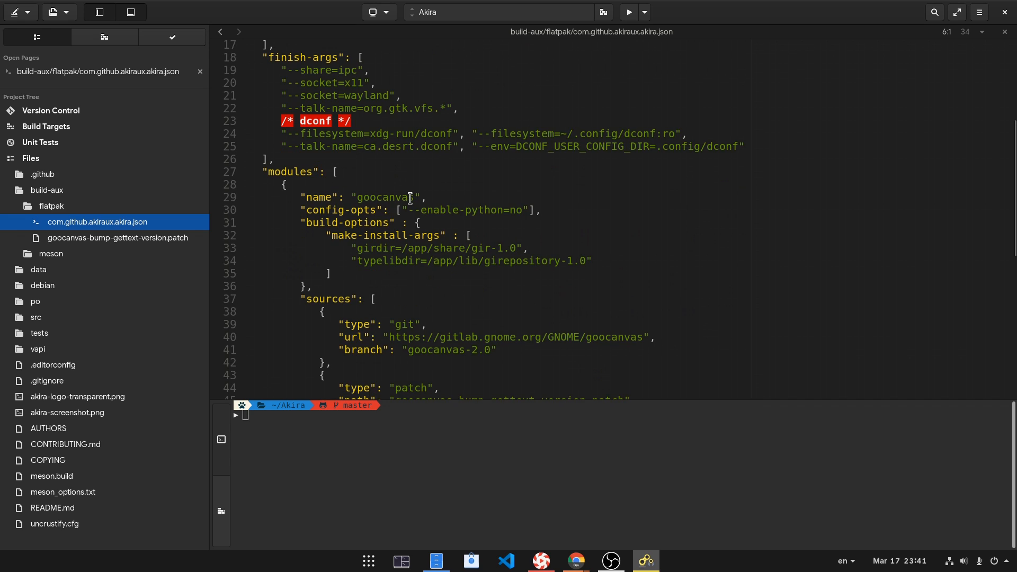
triple_click(367, 197)
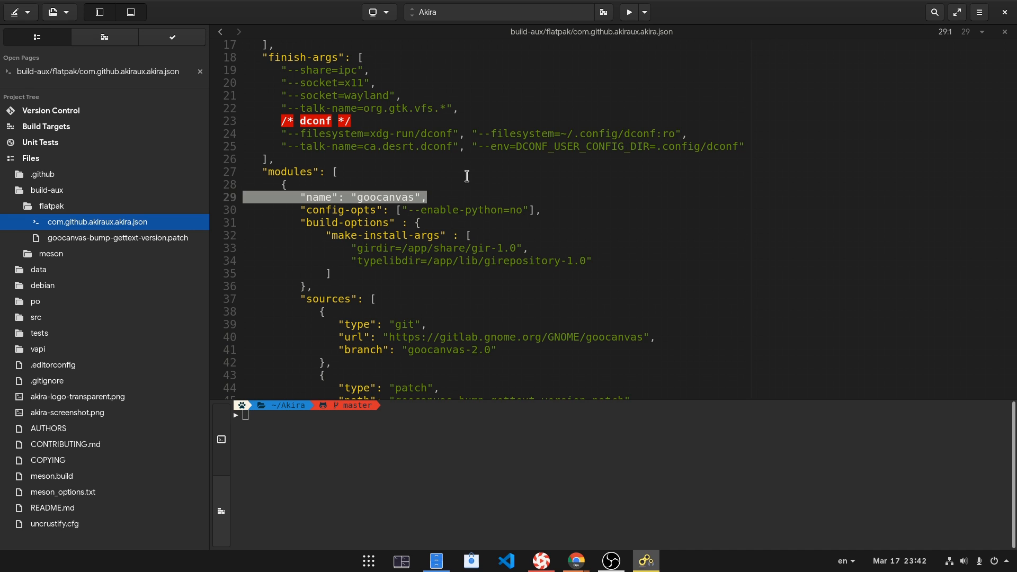
scroll(down, 3)
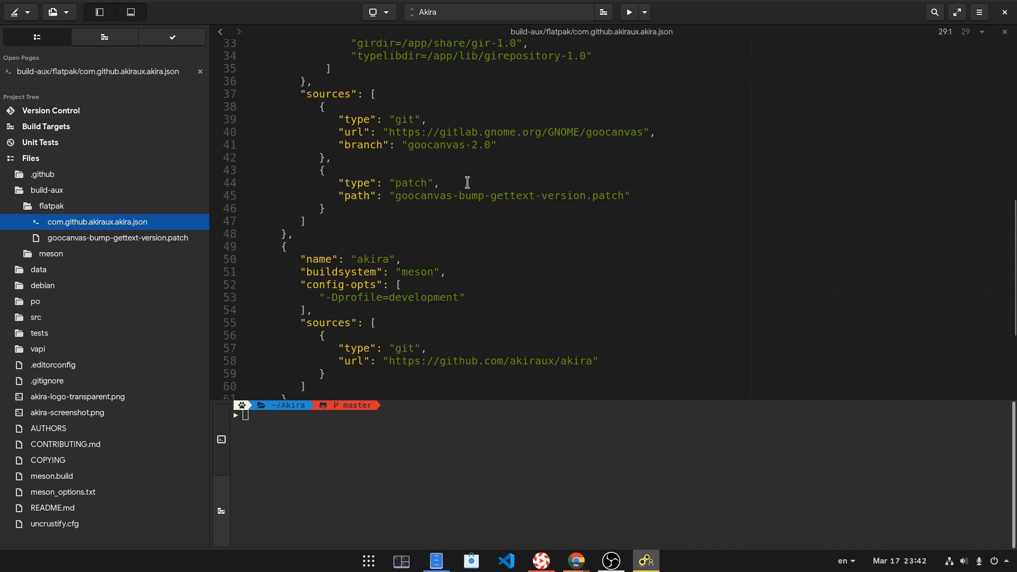
scroll(down, 3)
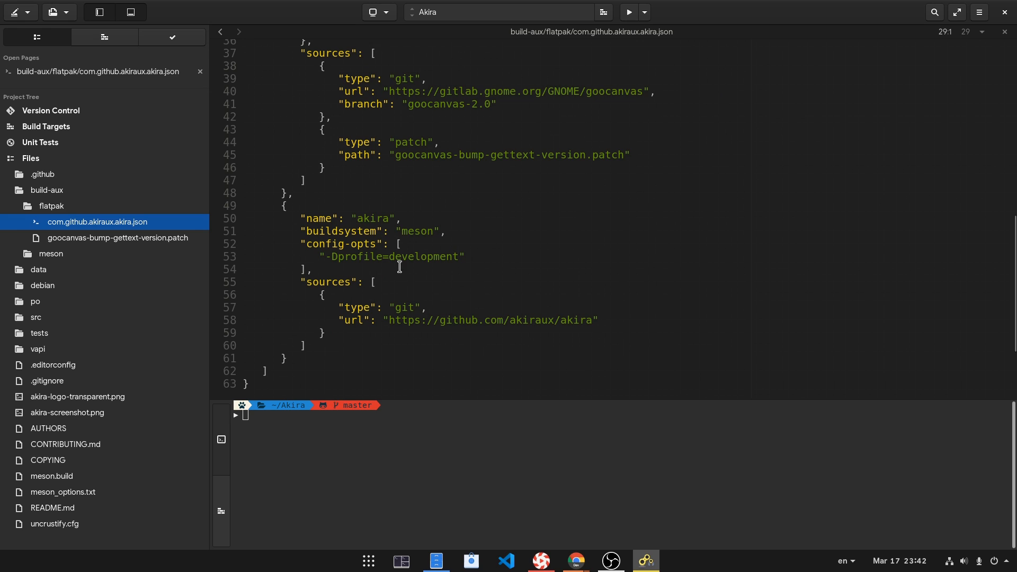
triple_click(373, 218)
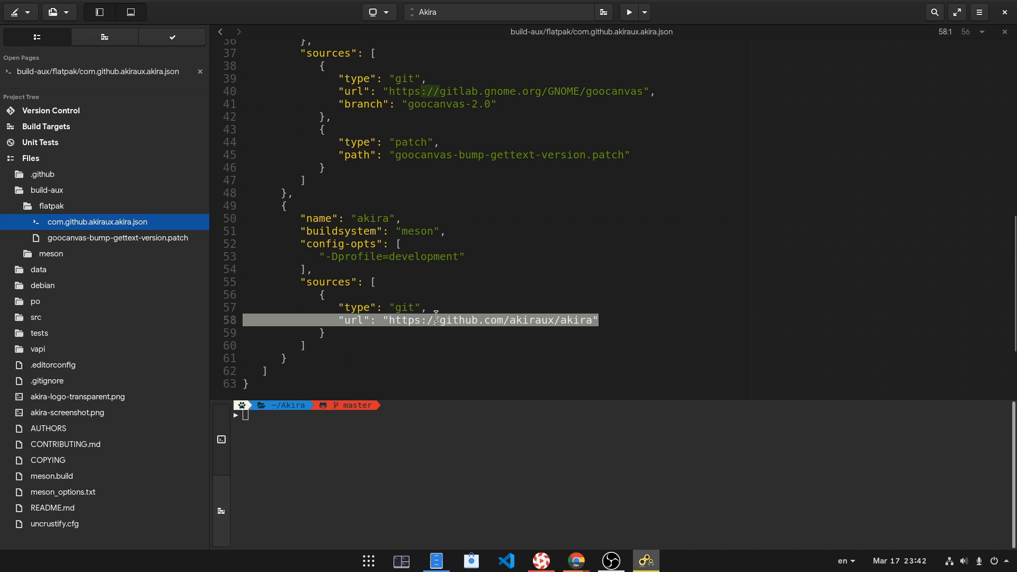
mouse_move(487, 280)
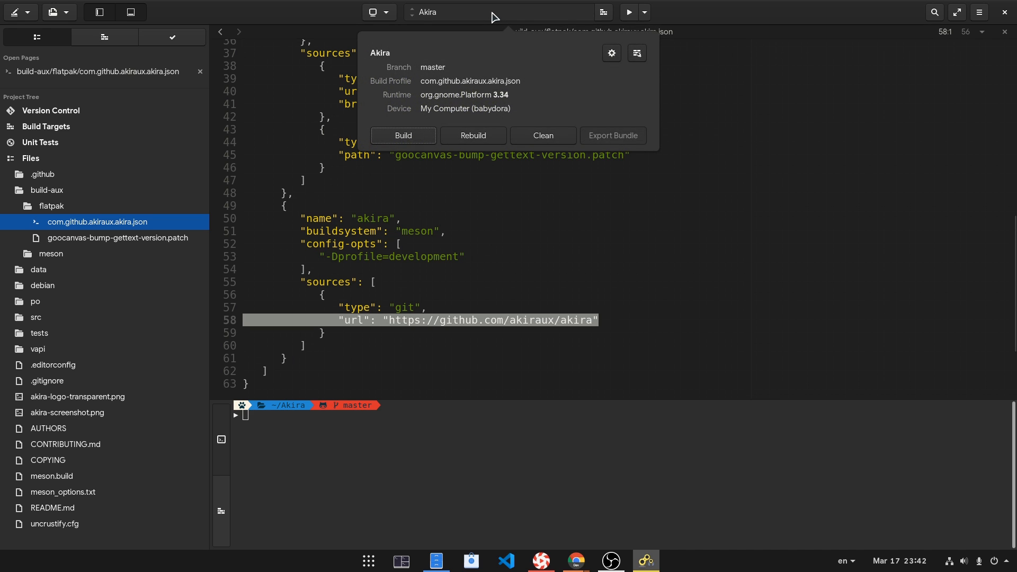
Step: Build Akira with zero errors or warnings, let it run, and check the result in the build popover
click(402, 135)
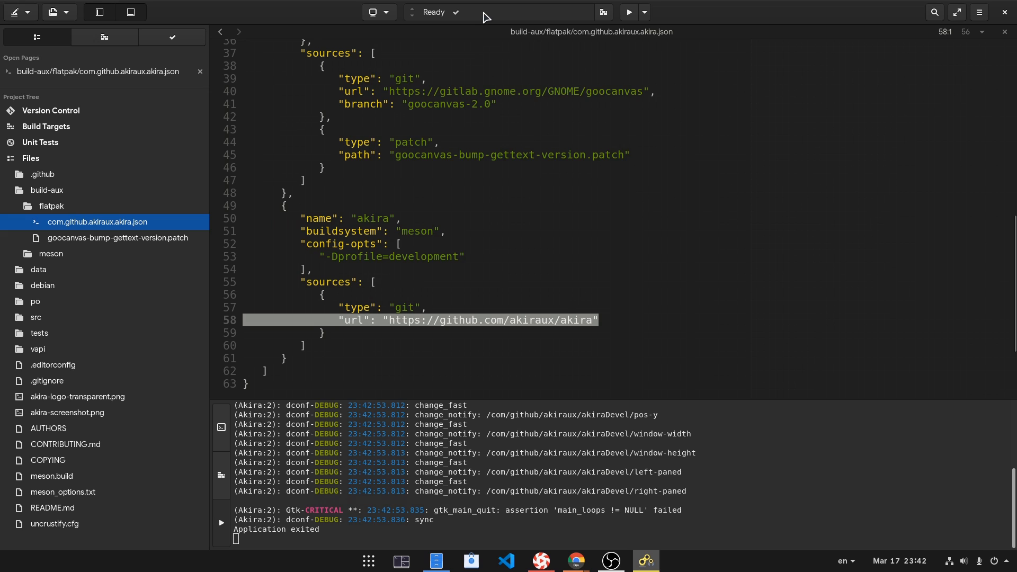
click(439, 11)
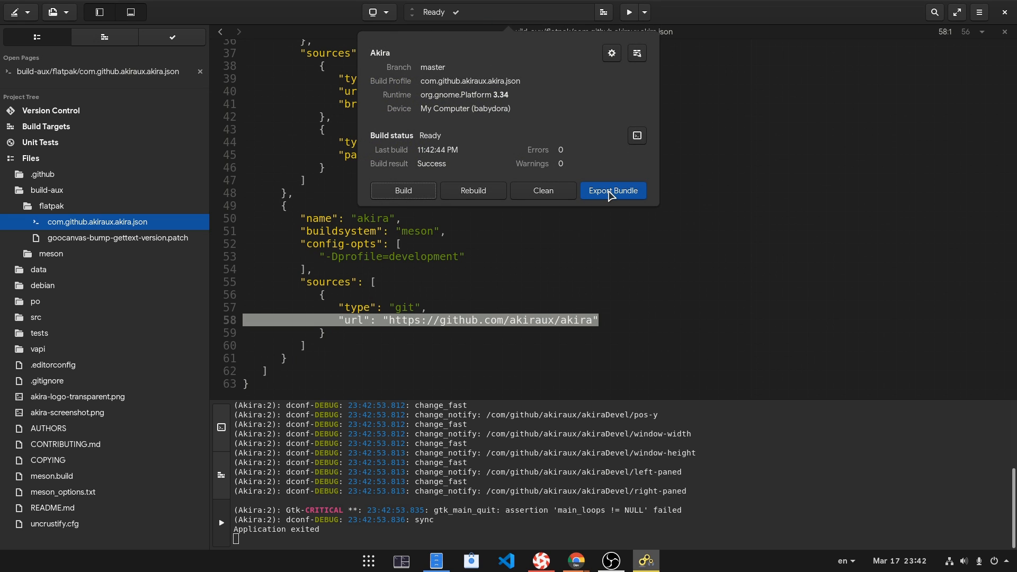
mouse_move(474, 123)
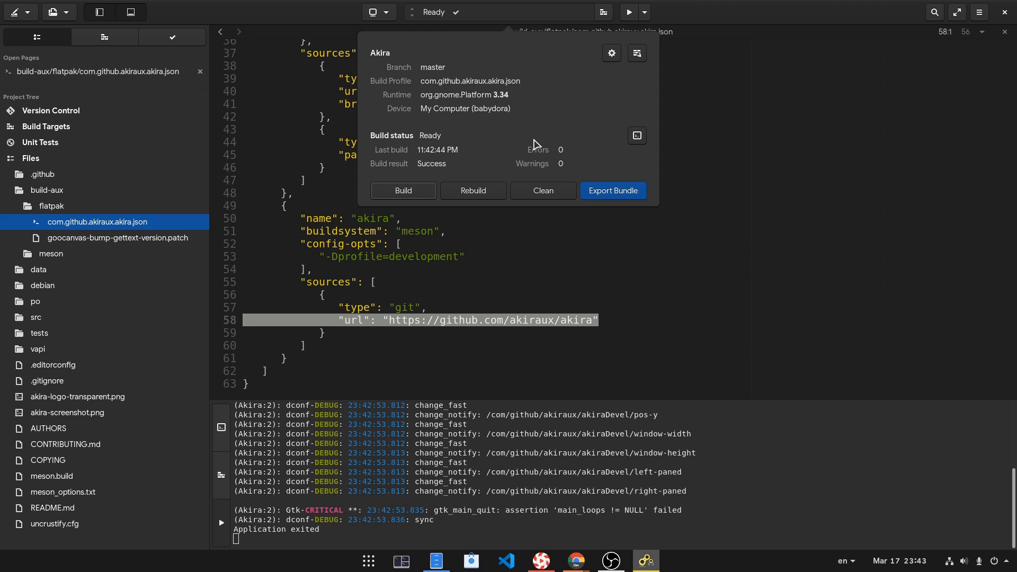
Step: Export the built Akira project as a Flatpak bundle via Export Bundle
click(611, 189)
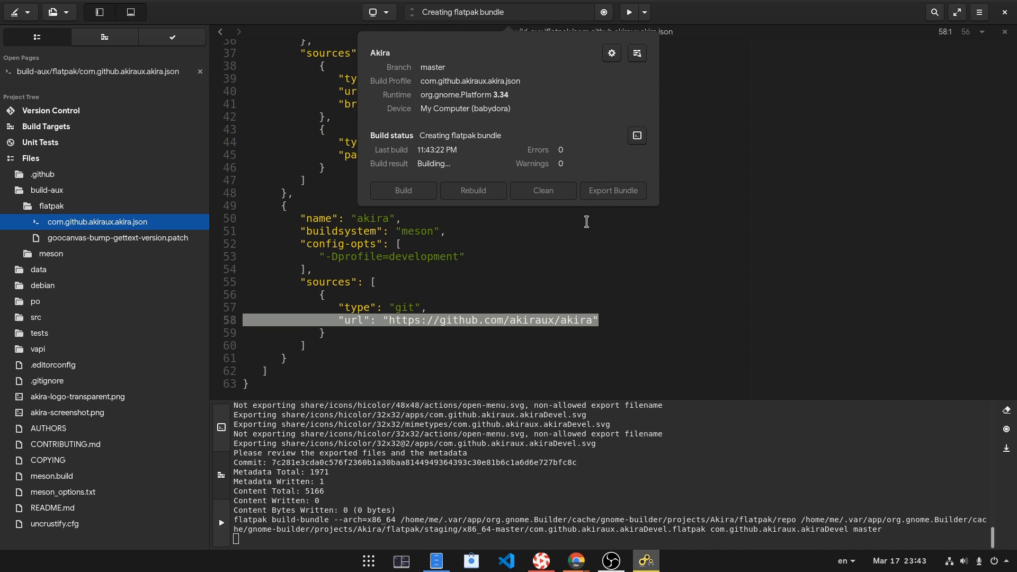
mouse_move(487, 513)
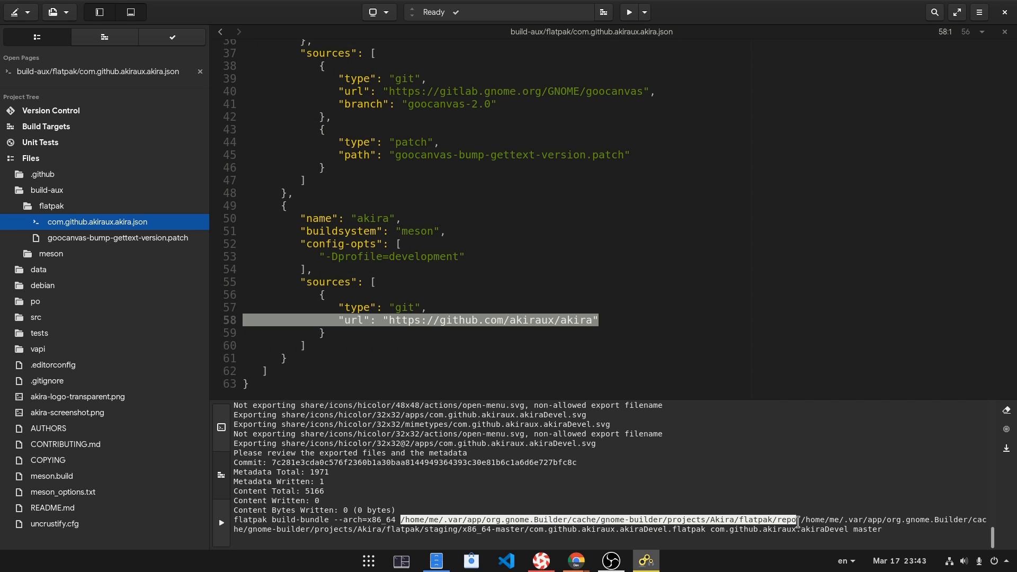
Step: Copy the flatpak repo path highlighted in Builder's build terminal output
right_click(765, 525)
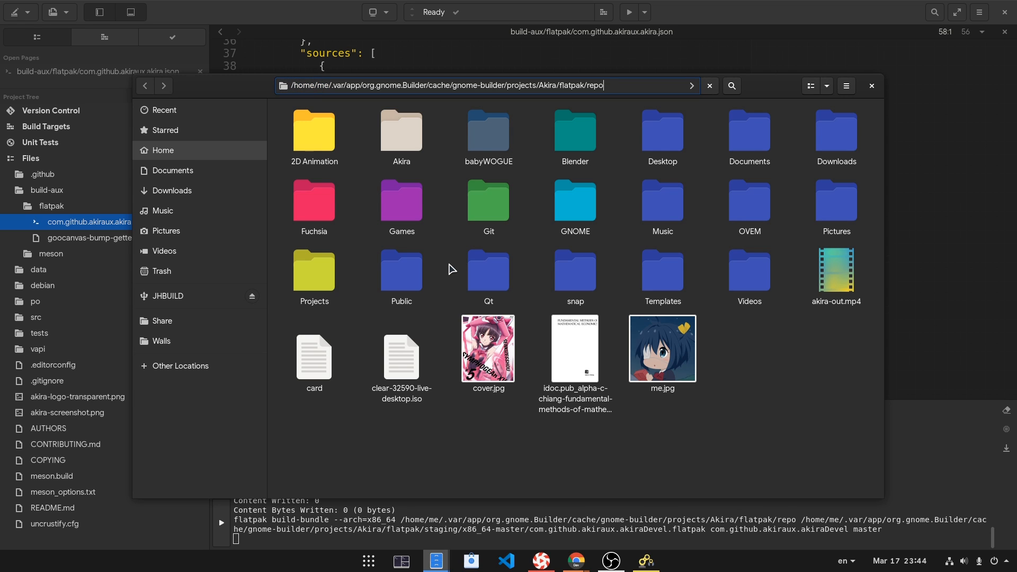
Step: Navigate to staging/x86_64-master and select com.github.akiraux.akiraDevel.flatpak (10.4 MB)
key(Return)
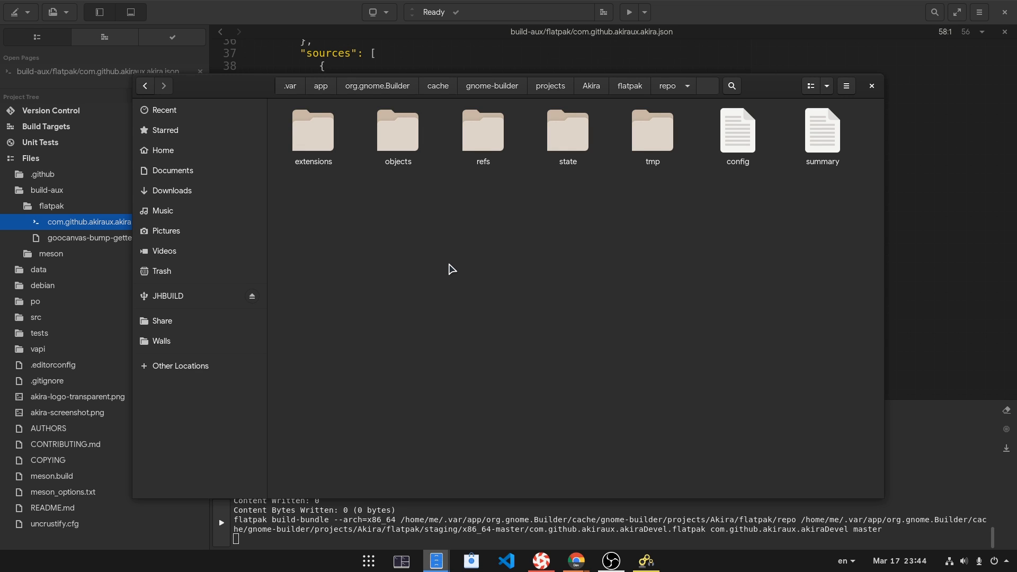
mouse_move(605, 226)
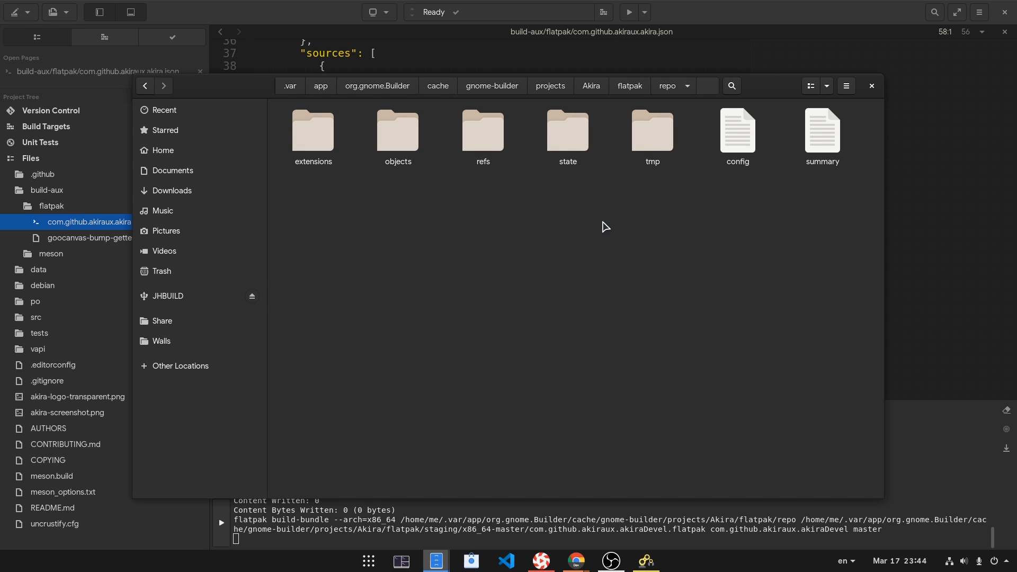
mouse_move(621, 145)
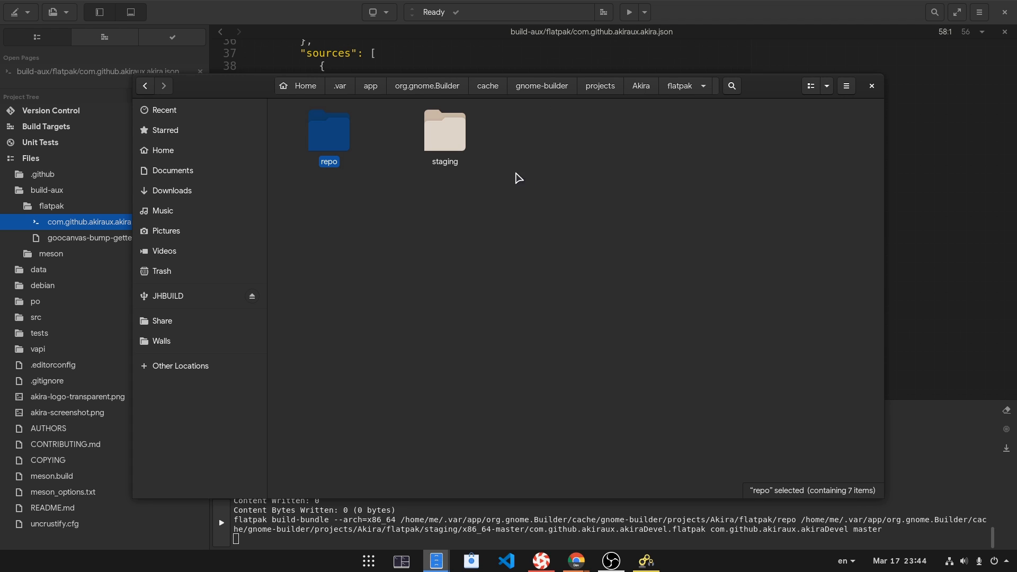
double_click(444, 130)
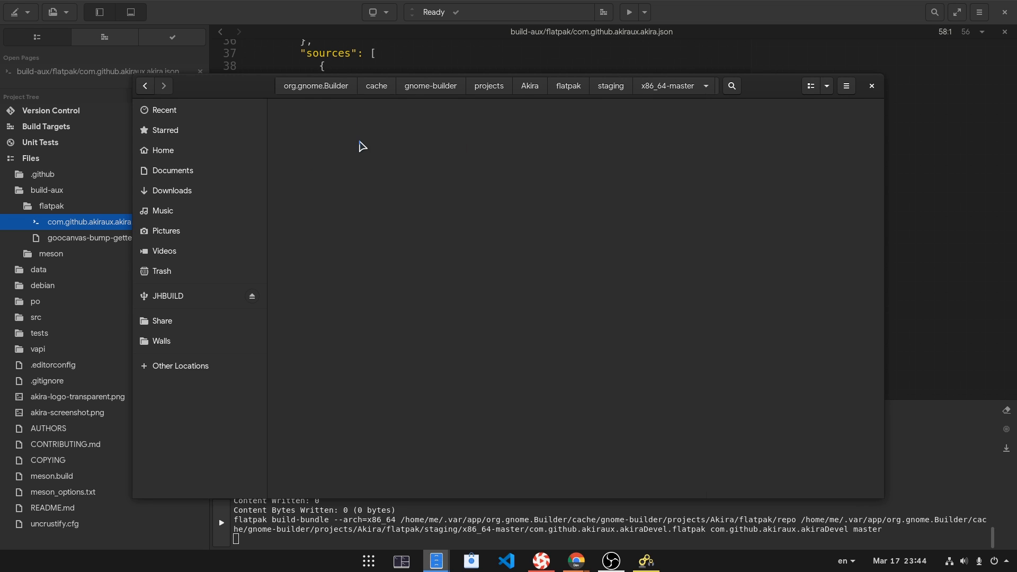
click(593, 133)
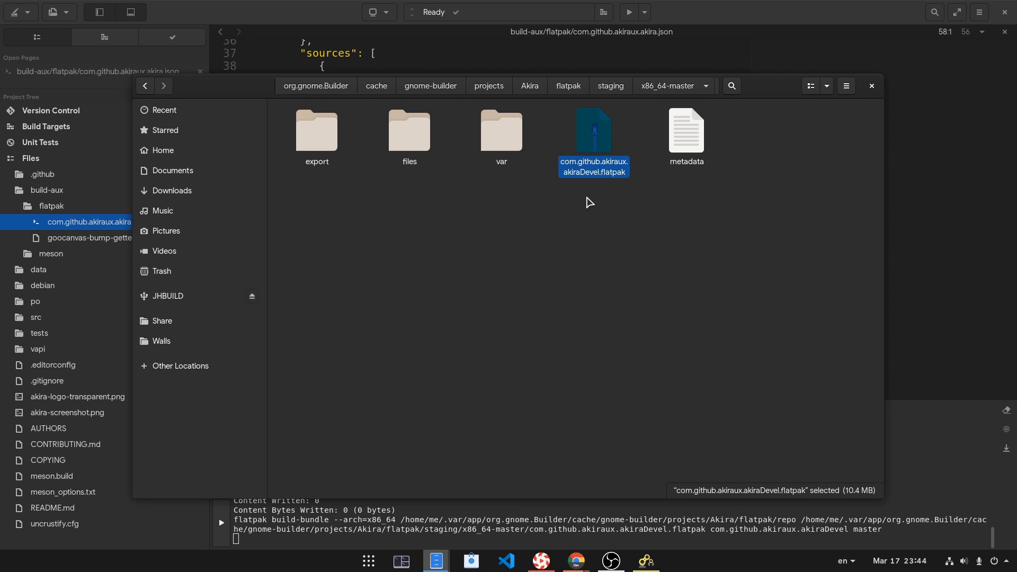
Step: Start installing the bundle with Software Install, authenticate, then close the stalled installer
right_click(592, 137)
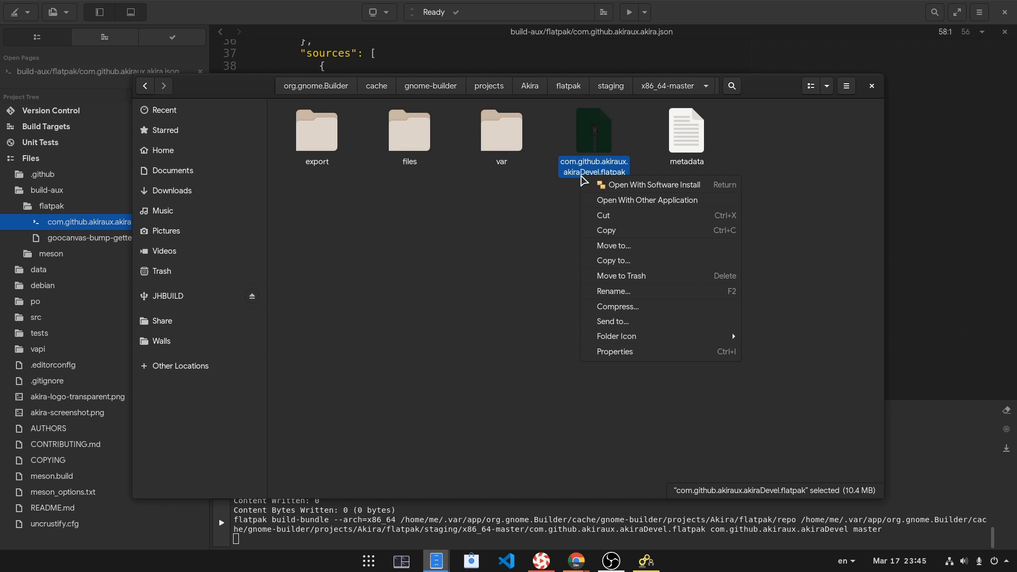
mouse_move(652, 184)
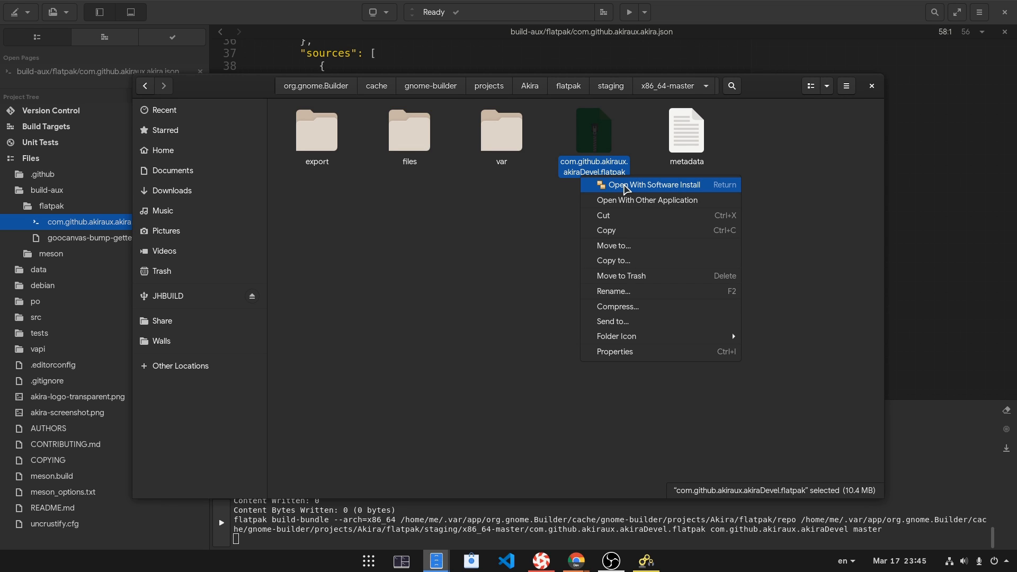
click(652, 185)
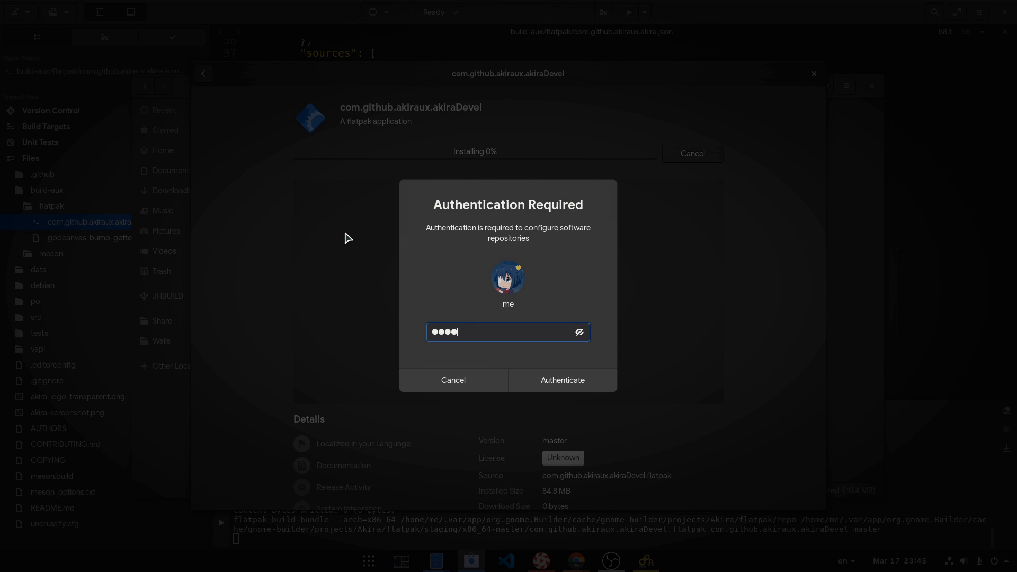
click(562, 380)
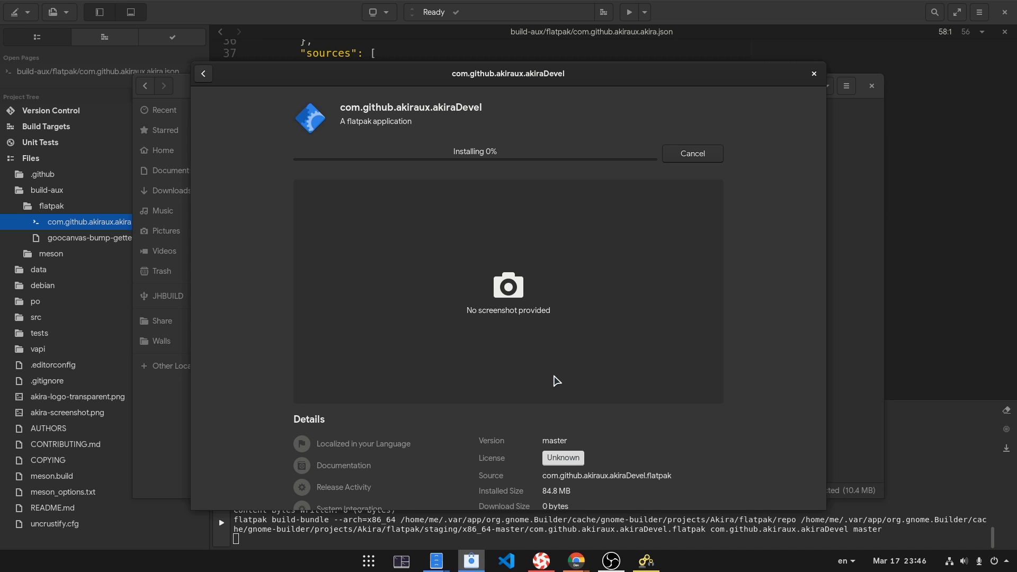
click(692, 153)
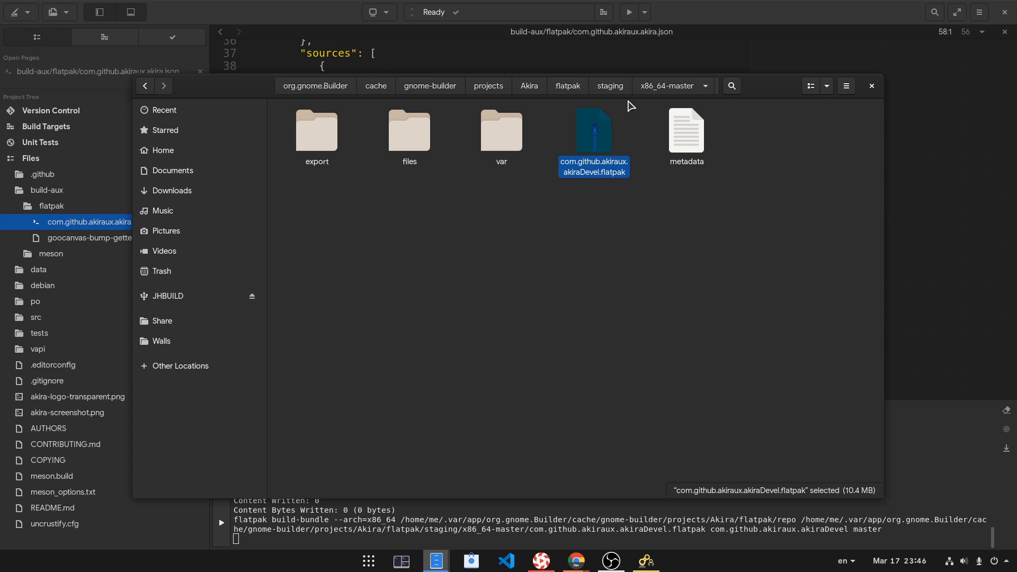
Step: Open a Tilix terminal in the x86_64-master staging folder
right_click(632, 104)
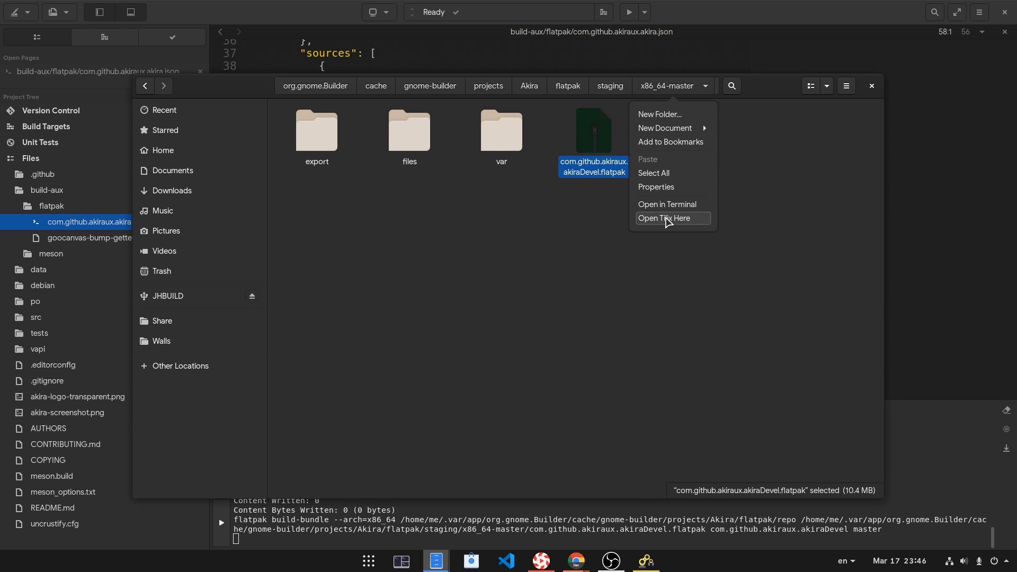
click(661, 219)
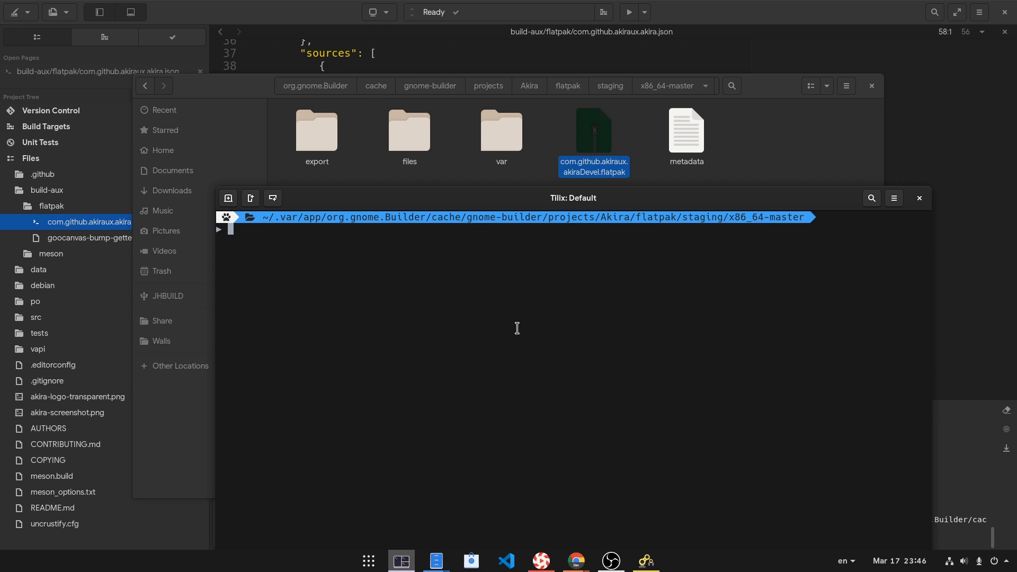
Step: Run 'flatpak install com.github.akiraux.akiraDevel.flatpak' and answer y to install the bundle
key(Return)
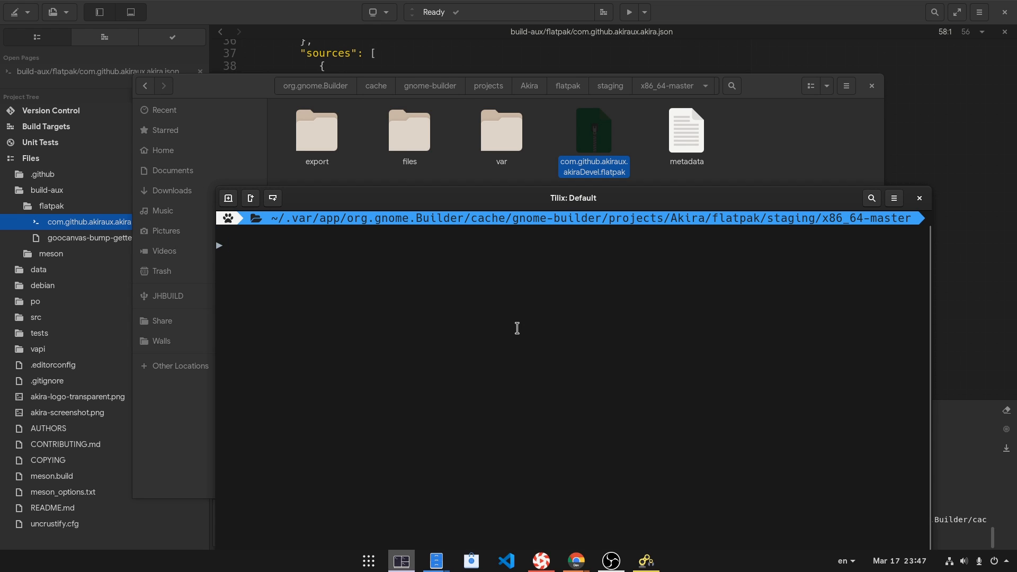
text(flatpak)
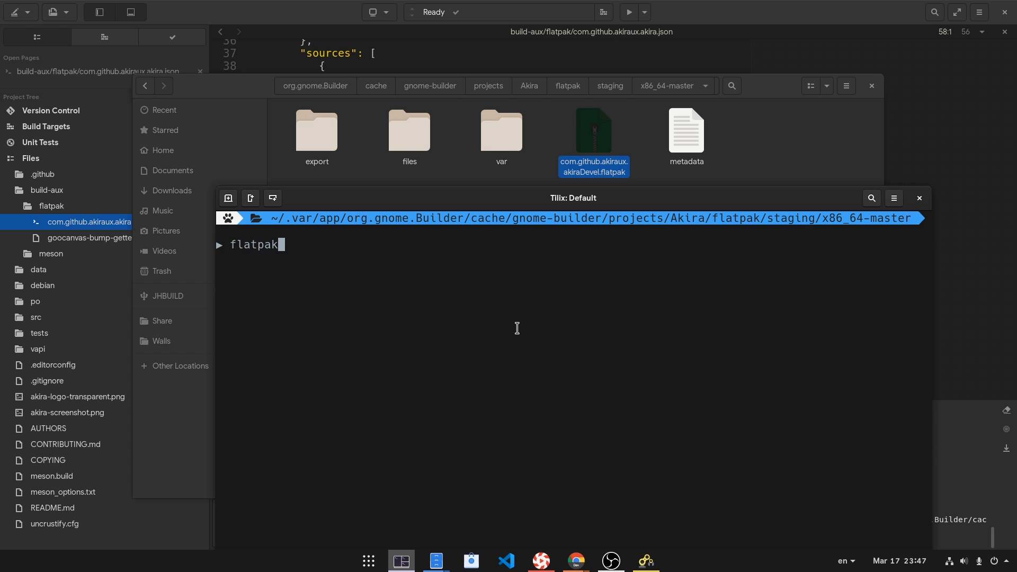
text(install)
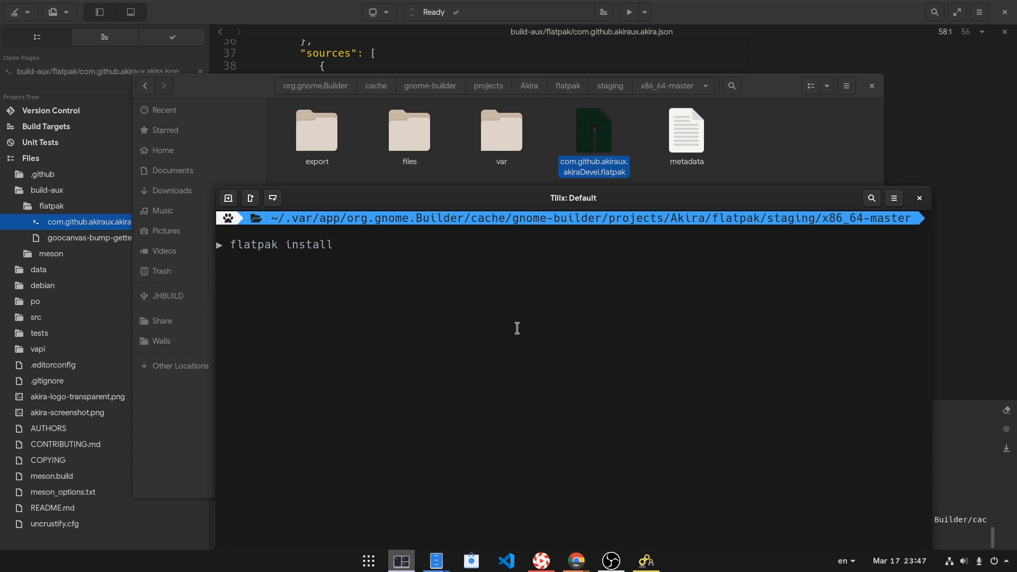
text(com.github.akiraux.akiraDevel.flatpak)
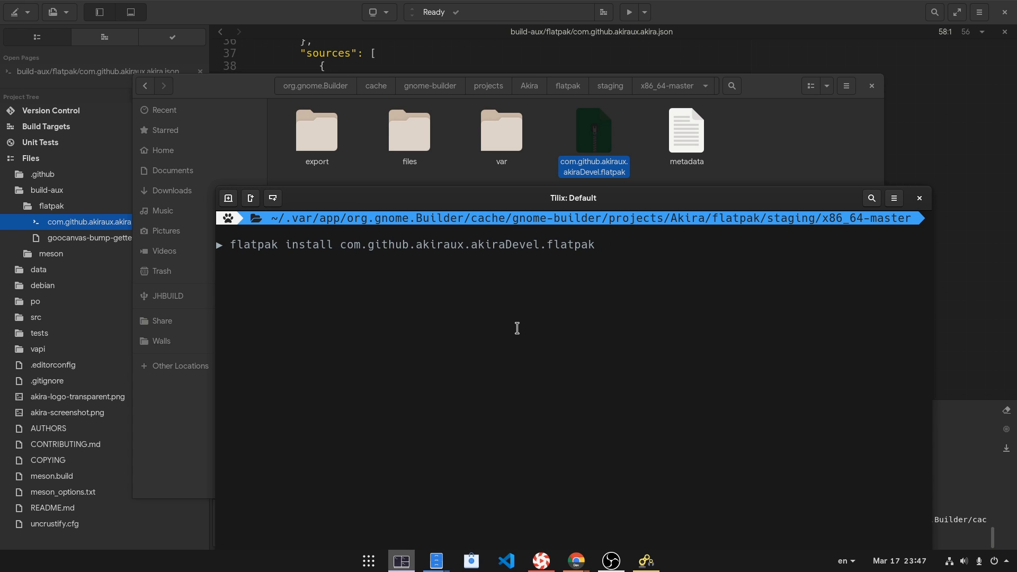
key(Return)
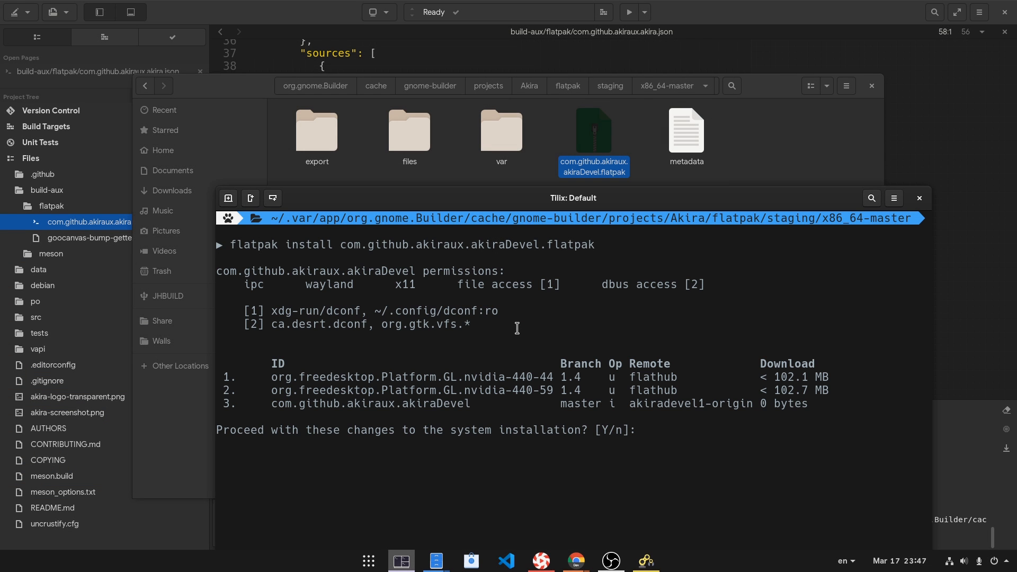
text(y)
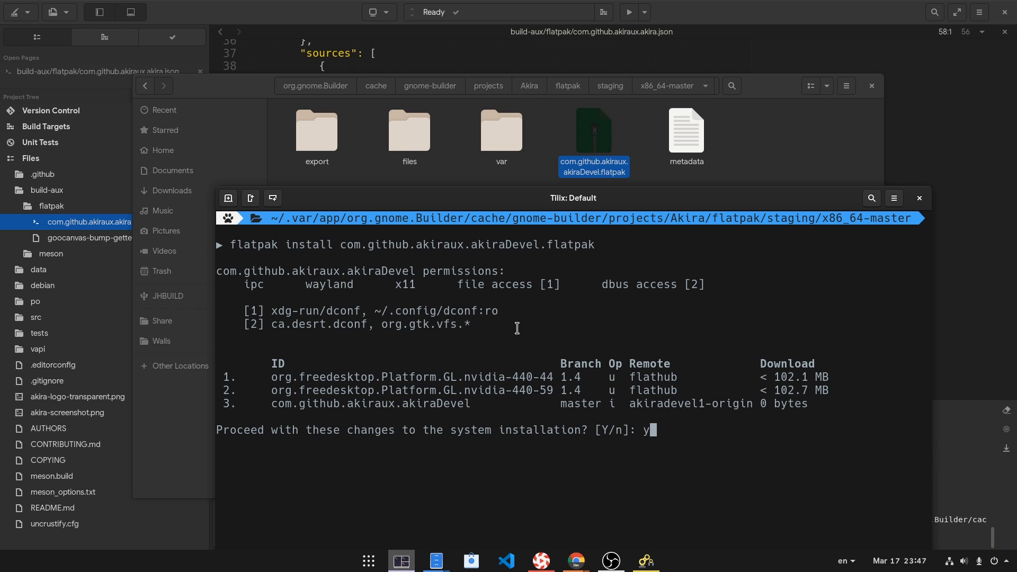
key(Return)
text(aki)
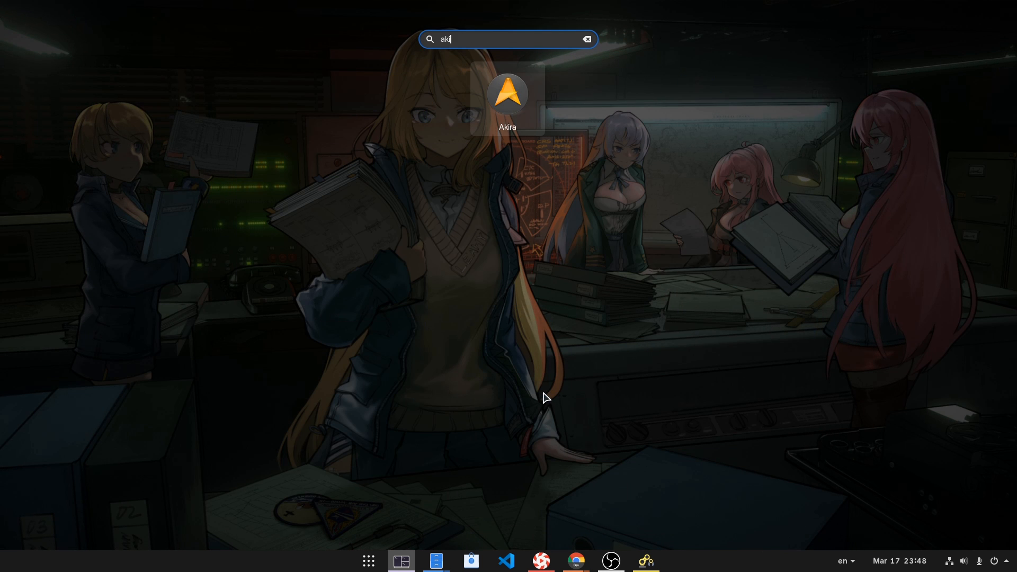
Step: Launch Akira from Activities search and insert a new Artboard on its canvas
text(r)
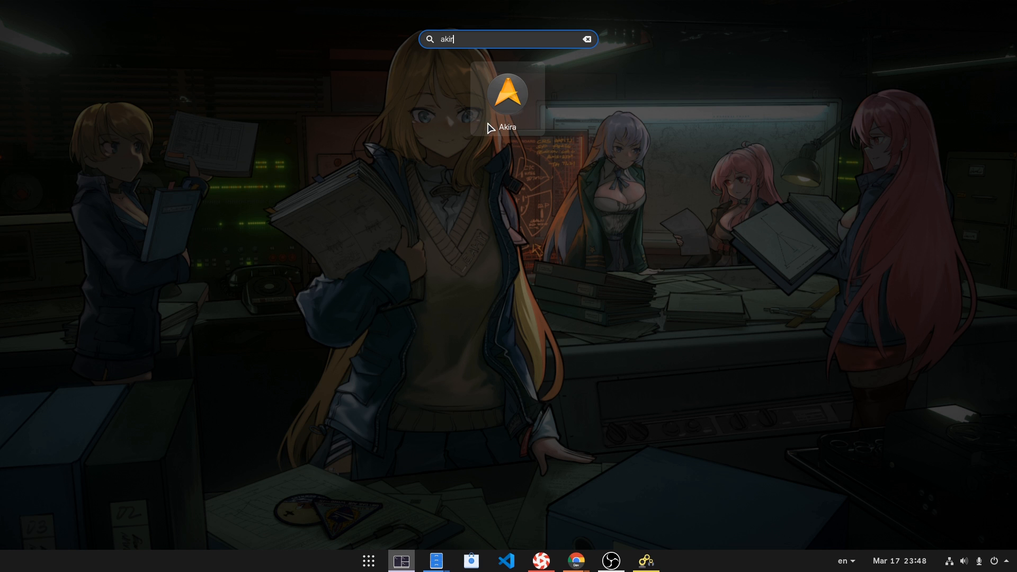
mouse_move(491, 125)
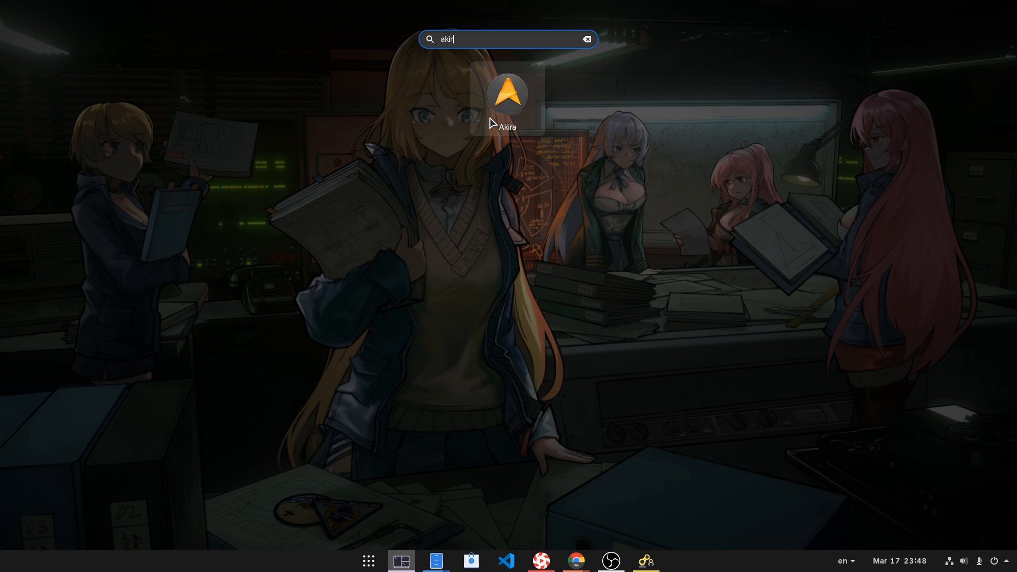
click(507, 93)
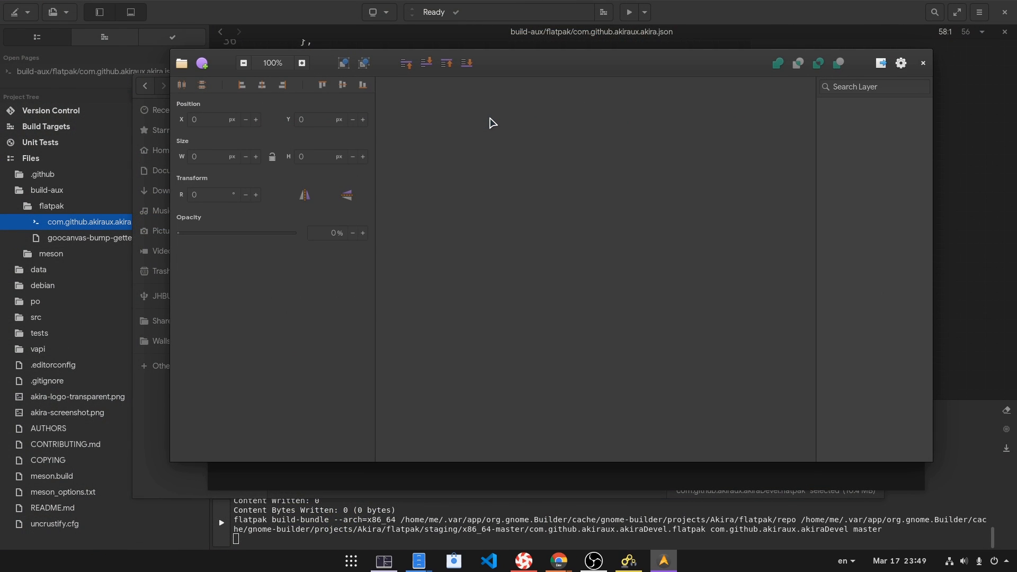
click(201, 63)
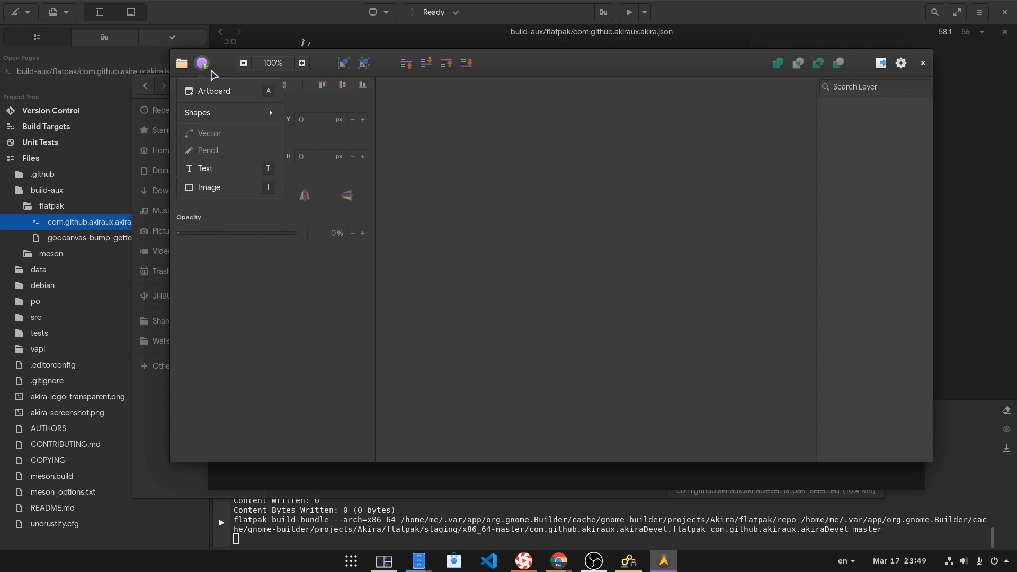
click(214, 92)
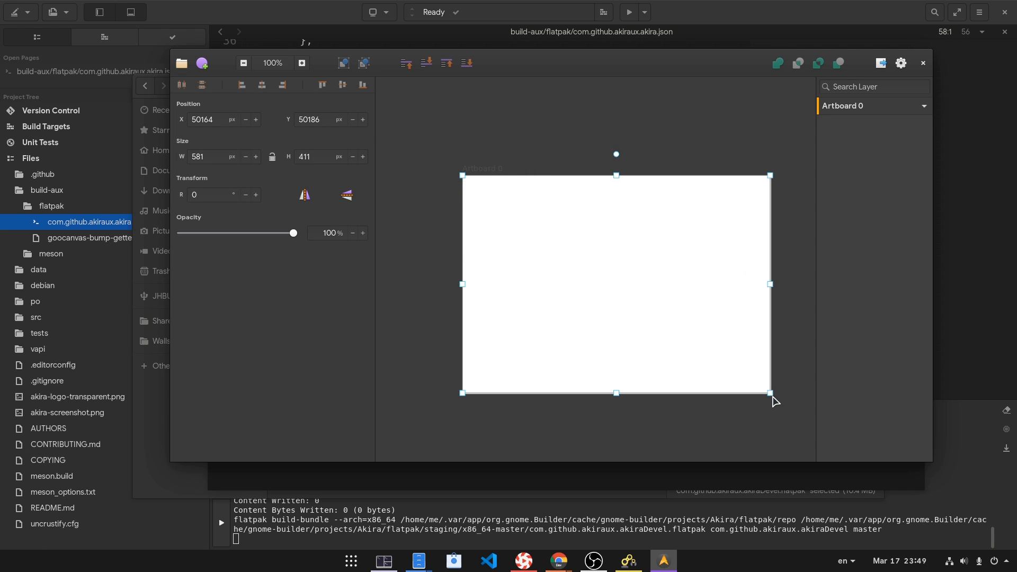